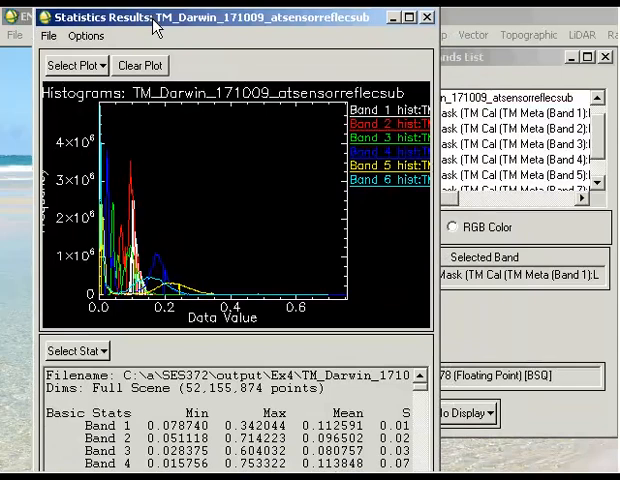
pyautogui.moveTo(207, 410)
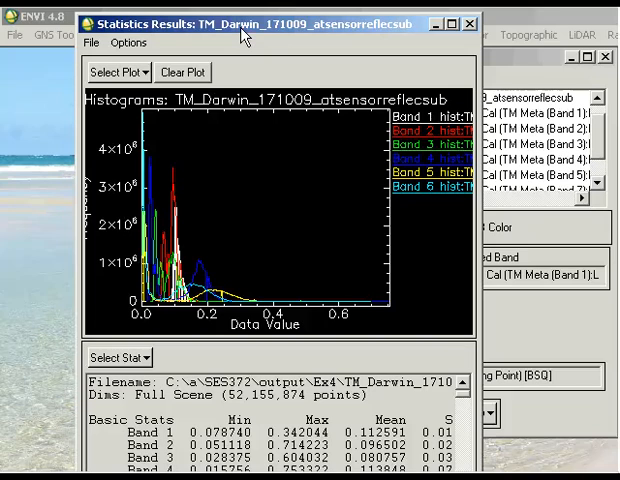
pyautogui.moveTo(242, 36)
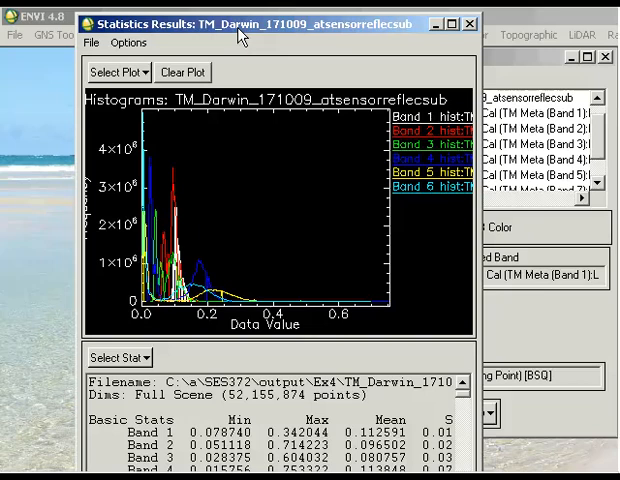
pyautogui.moveTo(240, 35)
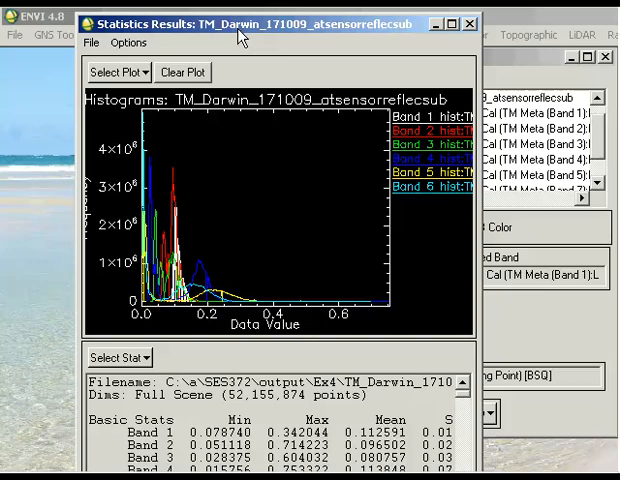
pyautogui.moveTo(242, 37)
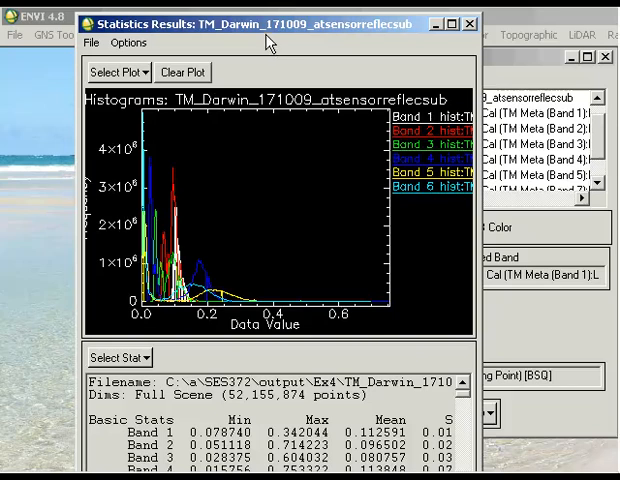
pyautogui.moveTo(263, 38)
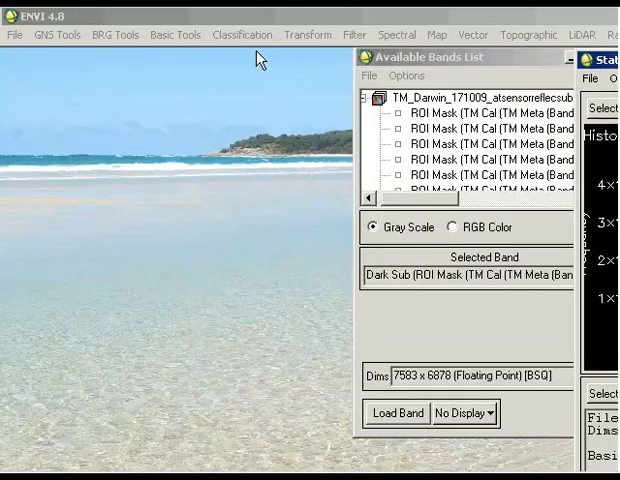
# Run Dark Subtract on the TM_Darwin_171009_atsensorreflecsub image.
pyautogui.click(173, 34)
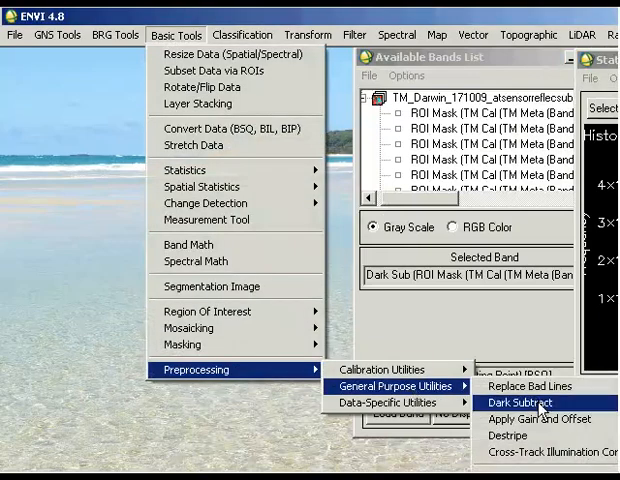
pyautogui.click(518, 403)
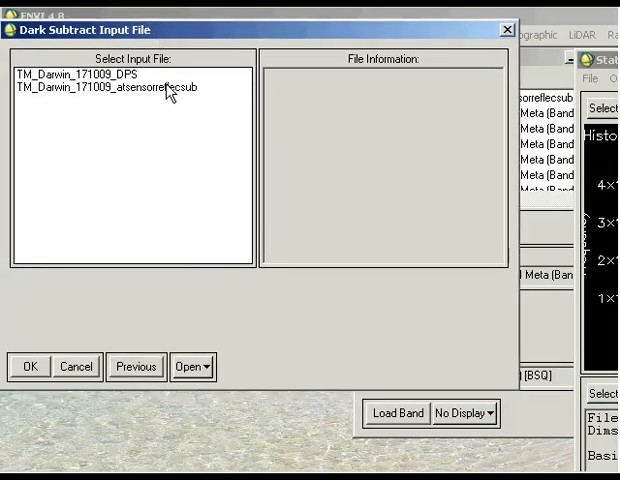
pyautogui.click(105, 87)
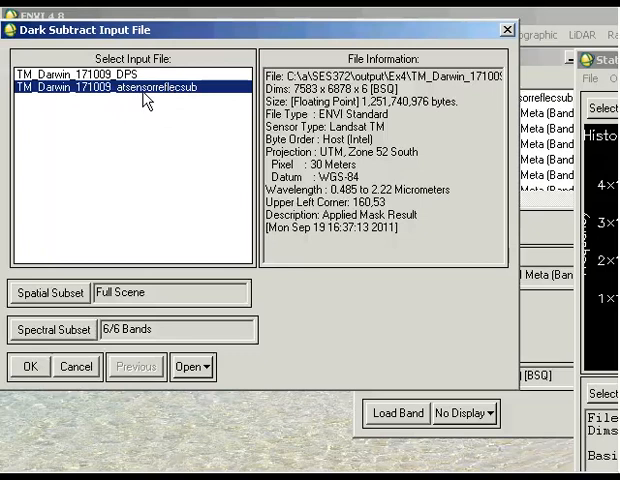
pyautogui.moveTo(152, 100)
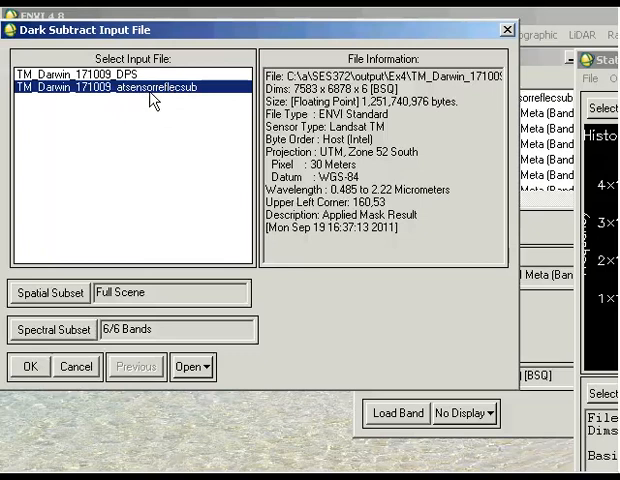
pyautogui.moveTo(147, 108)
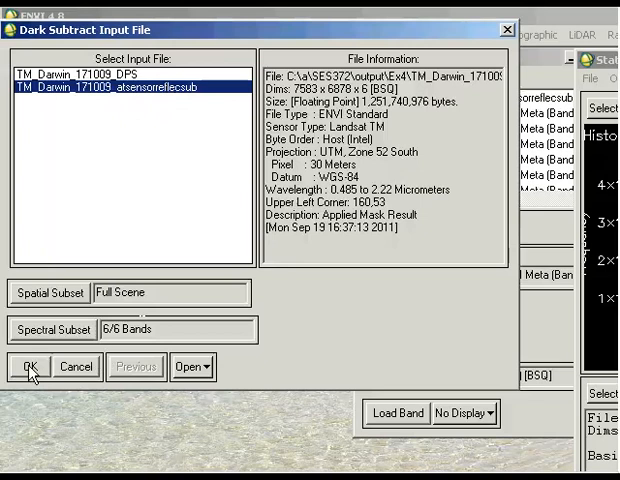
pyautogui.click(29, 366)
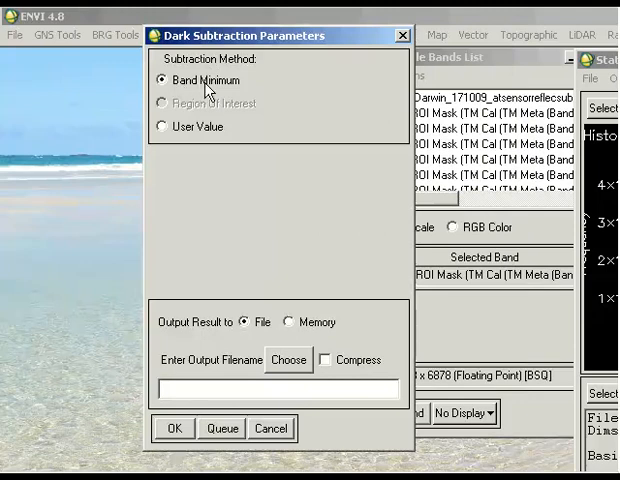
pyautogui.moveTo(172, 133)
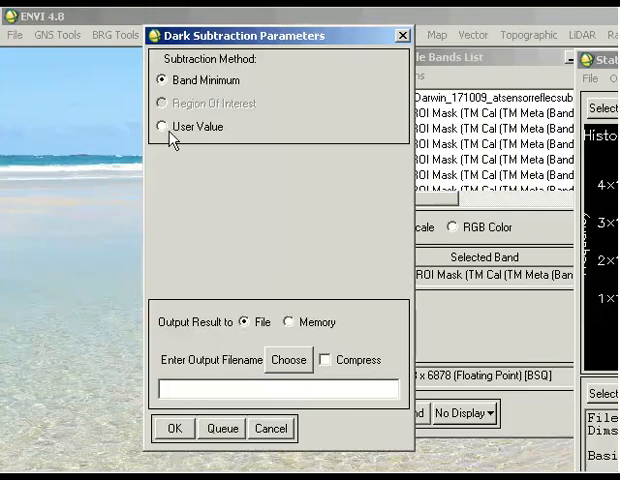
# Keep Band Minimum subtraction and name the output TM_Darwin_171009_DPS.
pyautogui.click(161, 126)
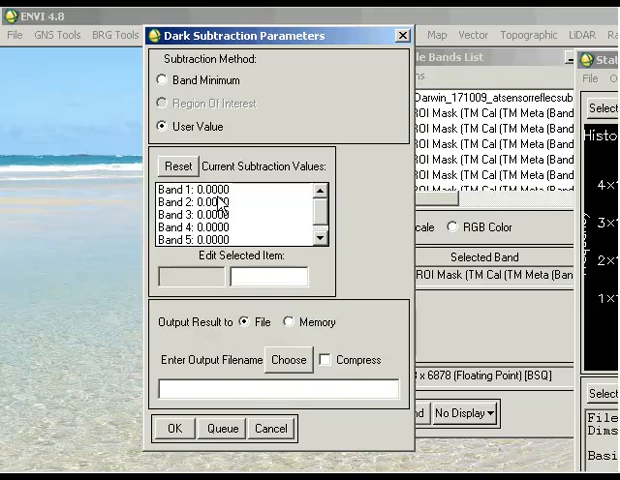
pyautogui.click(161, 79)
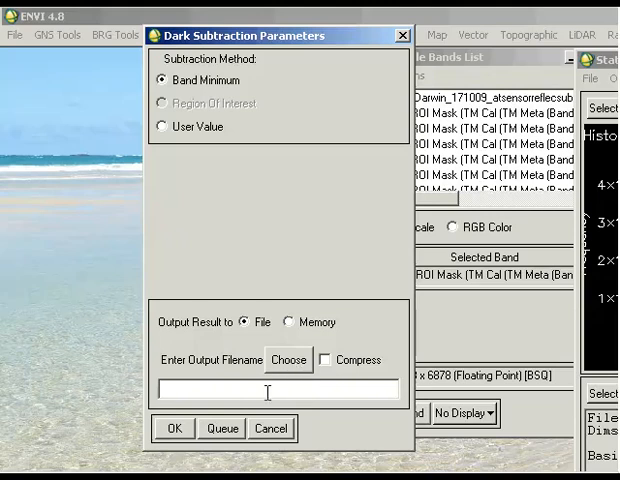
pyautogui.click(173, 427)
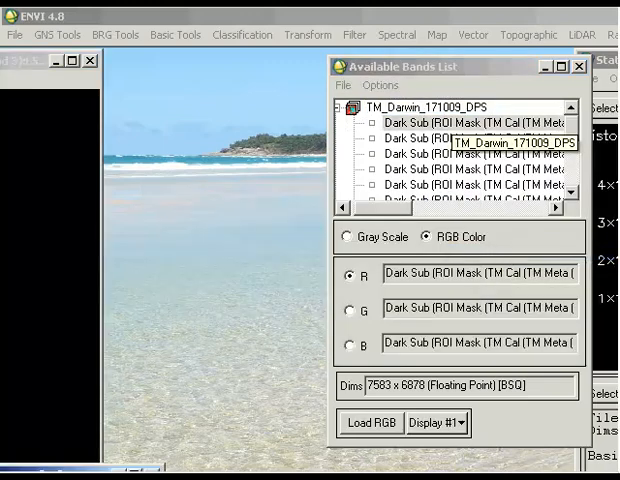
# Load the TM_Darwin_171009_DPS Dark Sub bands as an RGB composite in Display #1.
pyautogui.click(369, 422)
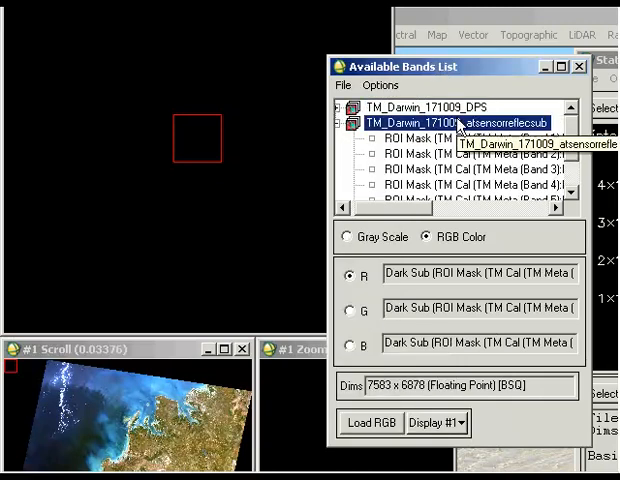
# Load atsensorreflecsub into Display #2 and link it with Display #1.
pyautogui.click(370, 422)
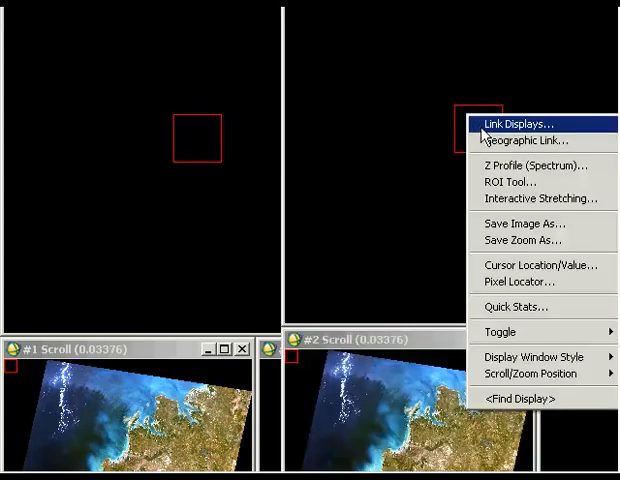
pyautogui.click(513, 123)
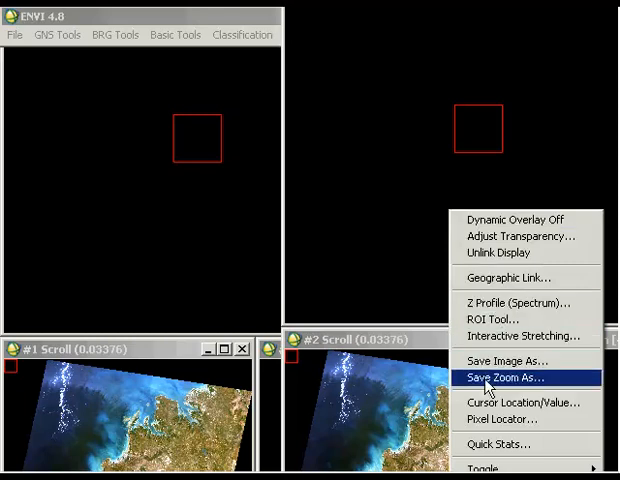
pyautogui.click(525, 403)
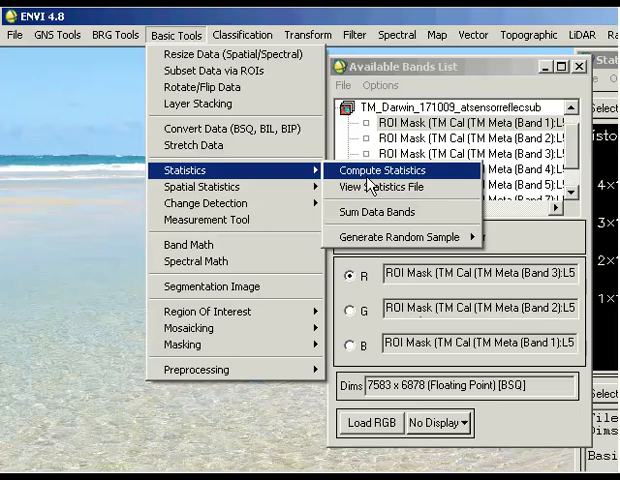
# Compute TM_Darwin_171009_DPS statistics and plot the original's Min/Max/Mean for comparison.
pyautogui.click(391, 170)
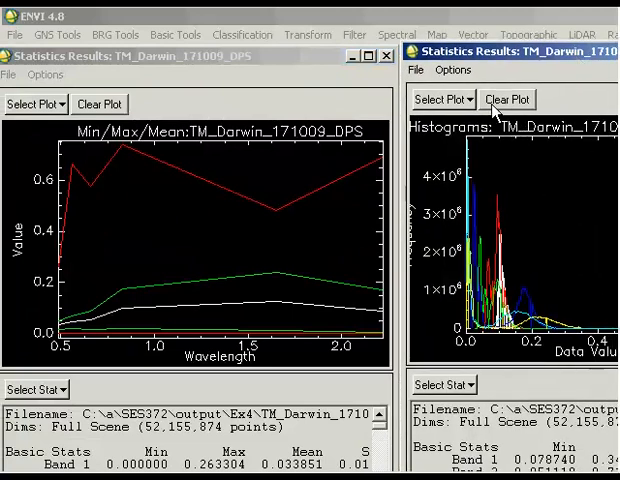
pyautogui.click(438, 98)
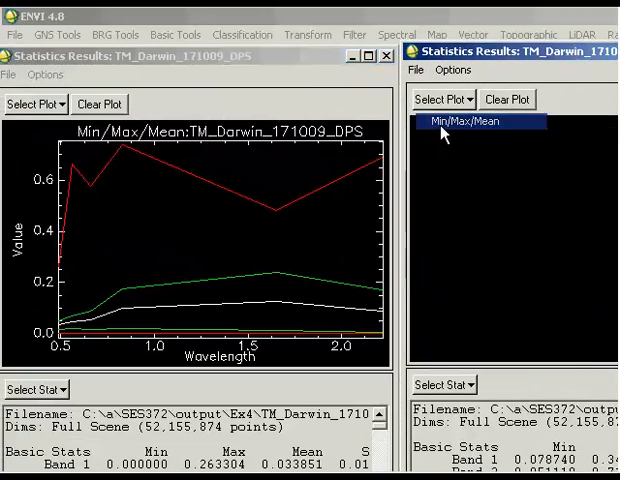
pyautogui.click(483, 121)
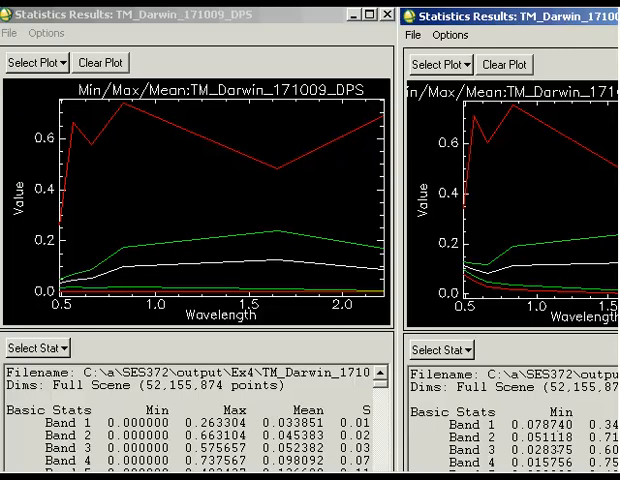
pyautogui.moveTo(535, 20)
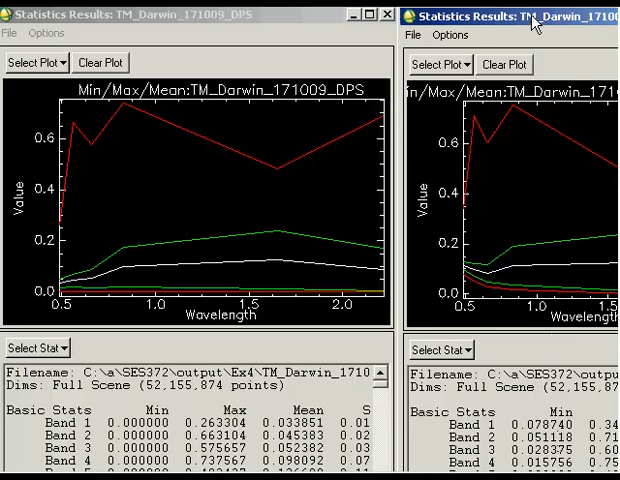